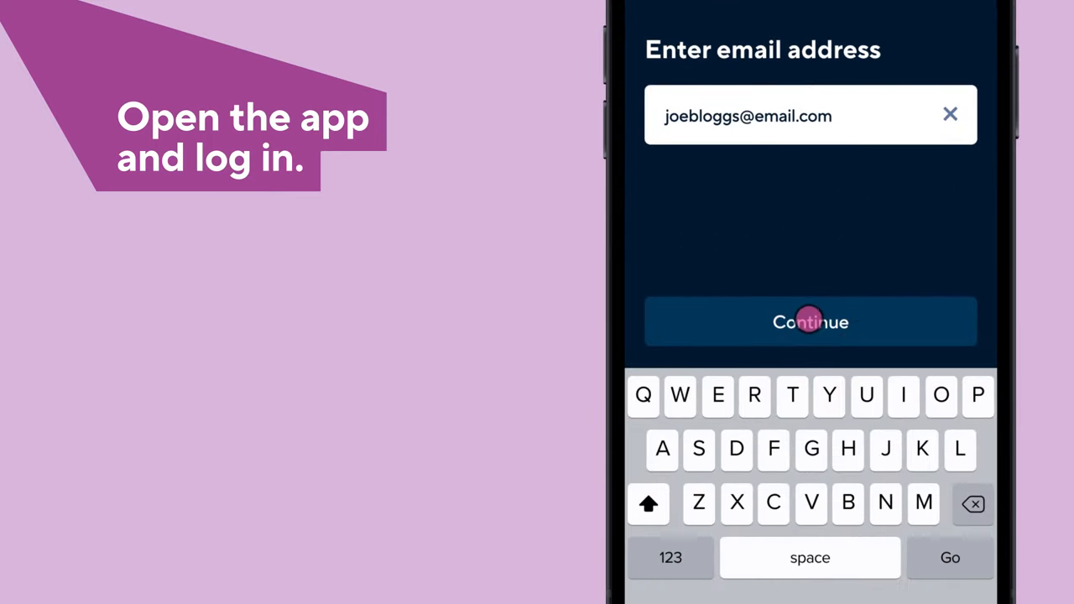
Submit the login email address and then the date of birth to sign in.
left_click(809, 322)
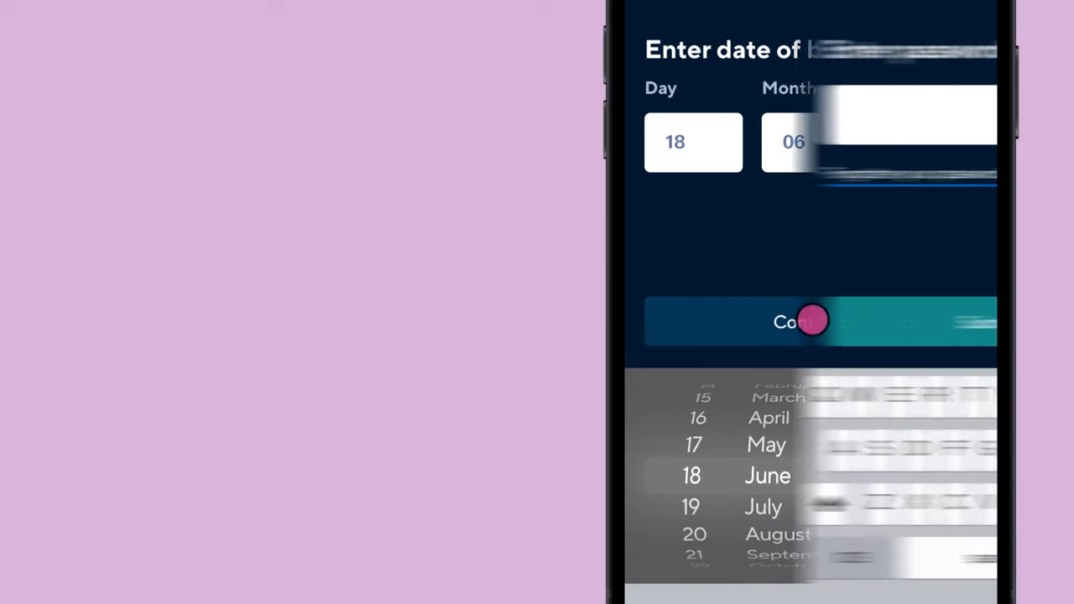
left_click(809, 322)
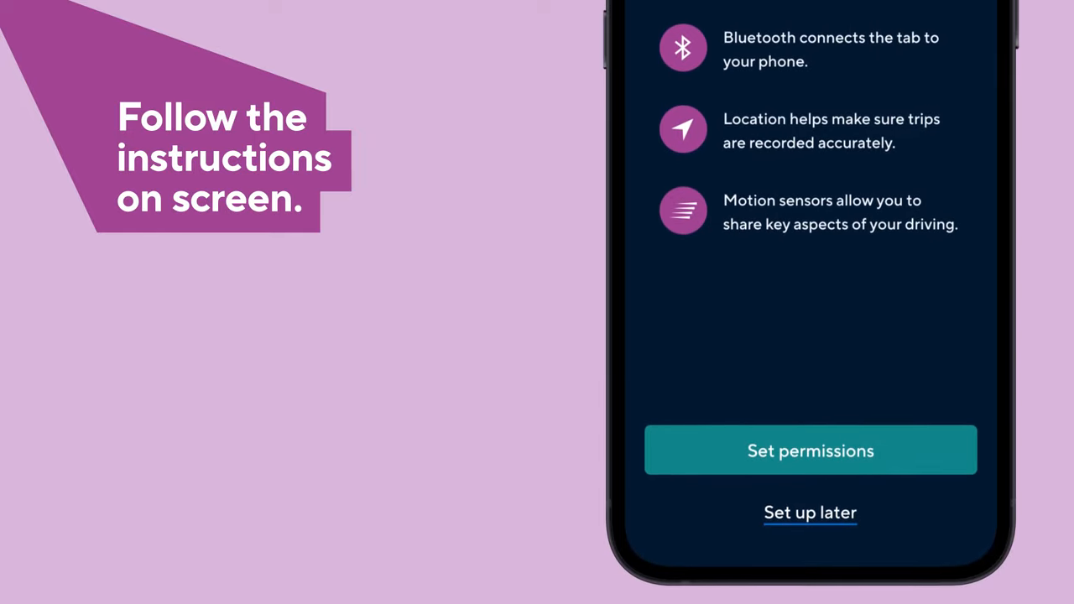
Start permission setup and grant the app Bluetooth access.
left_click(809, 449)
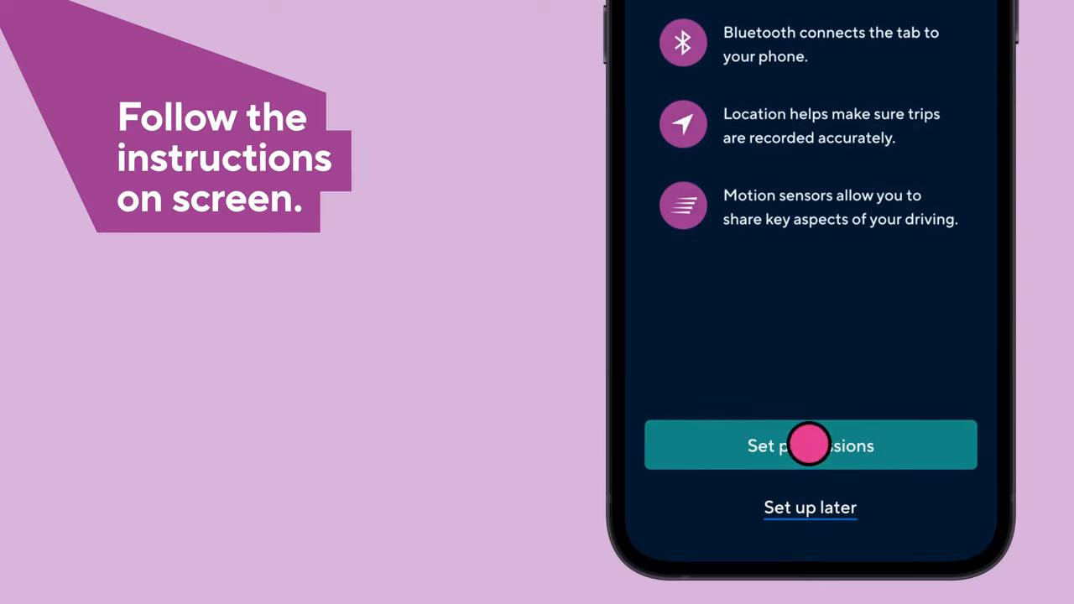
left_click(809, 444)
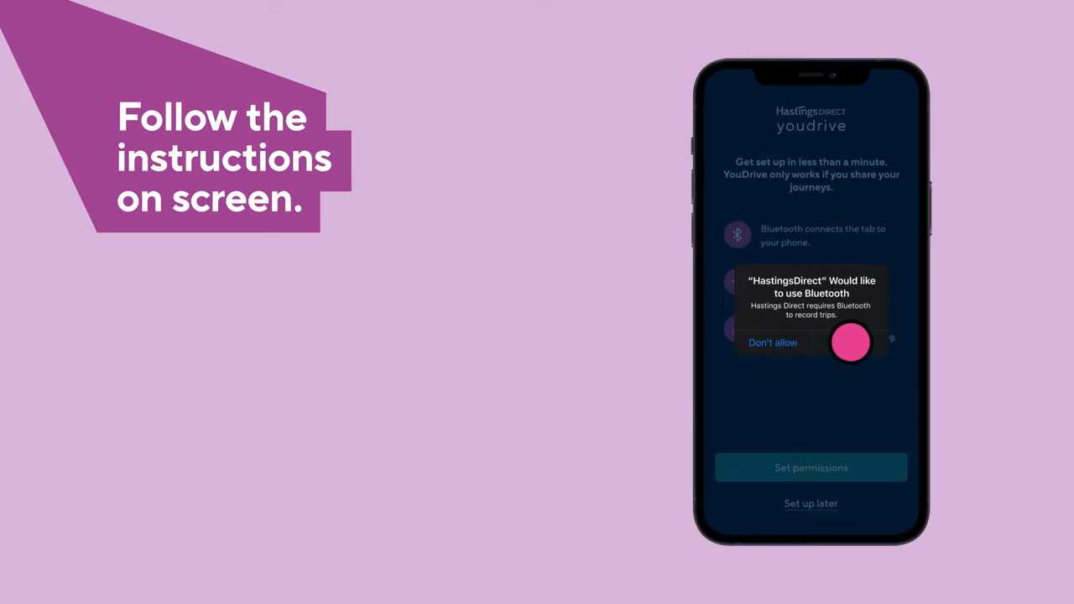
left_click(849, 343)
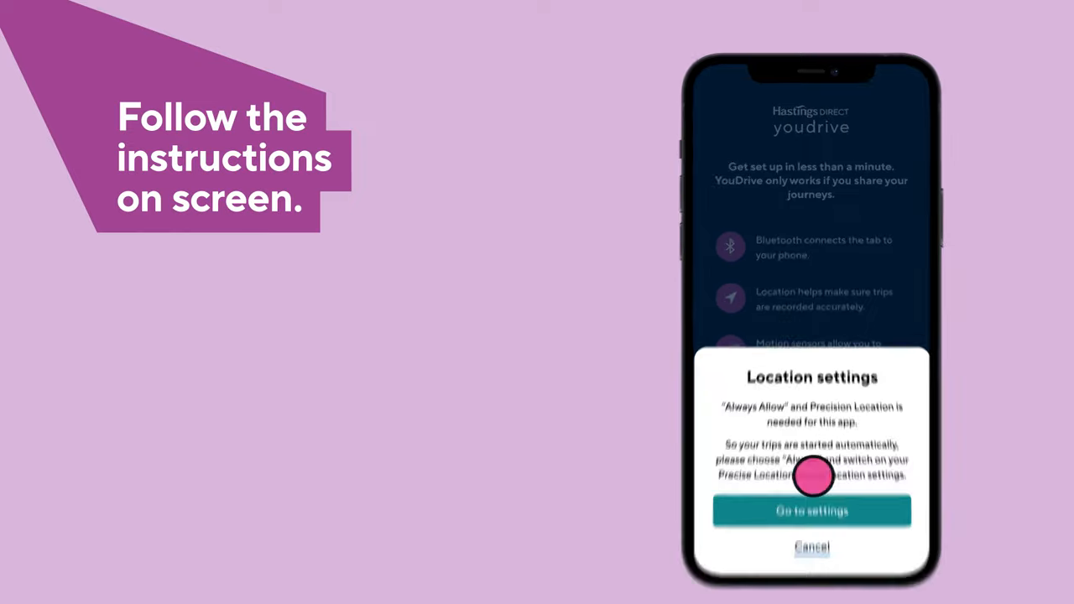
Set HastingsDirect location access to Always with Precise Location on, then return to YouDrive.
left_click(810, 510)
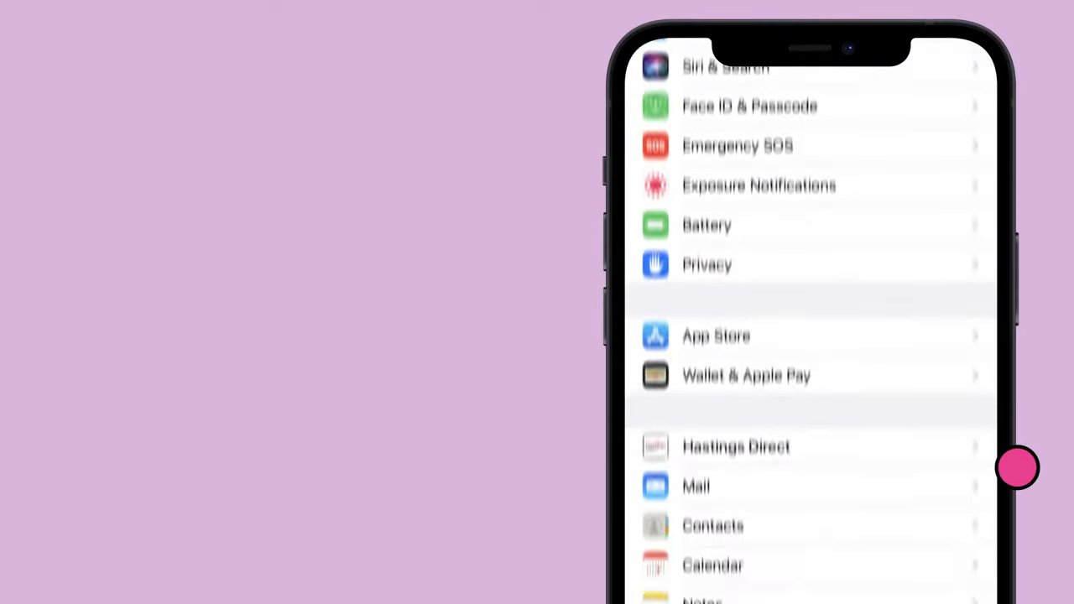
left_click(735, 447)
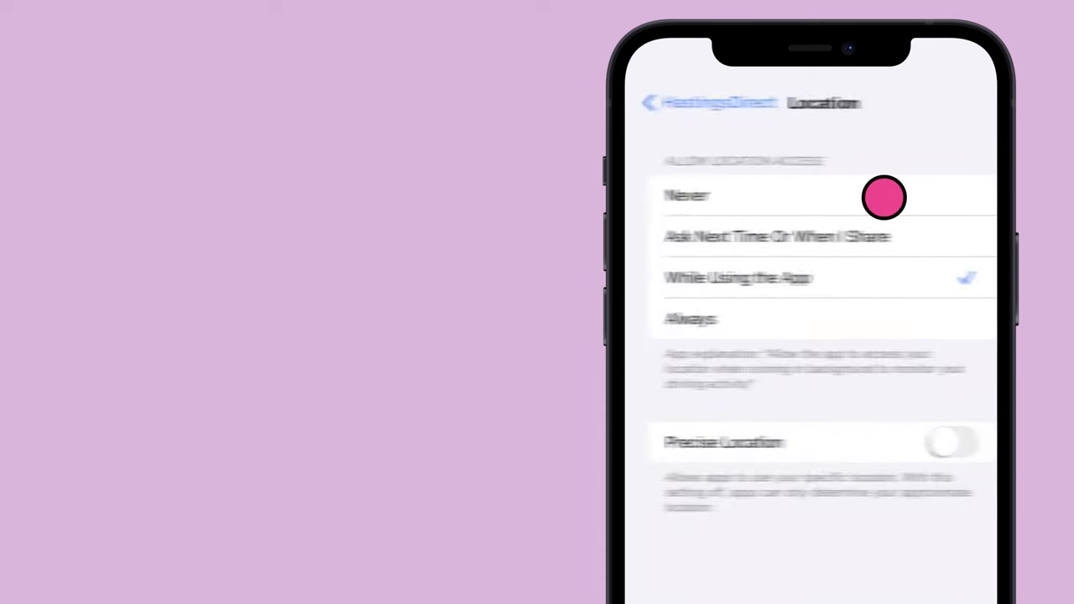
mouse_move(879, 322)
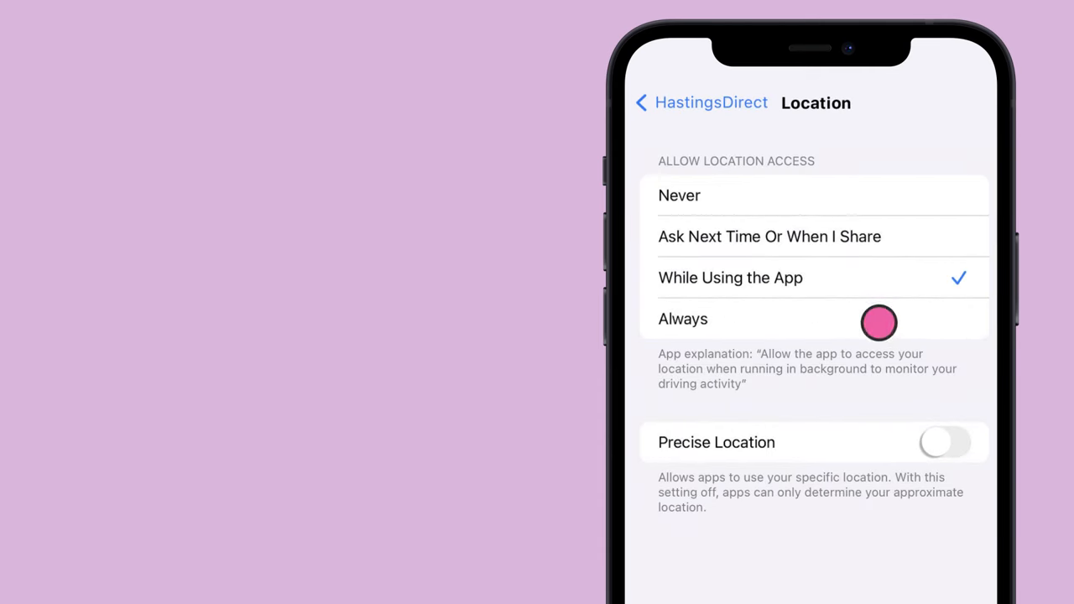
left_click(683, 318)
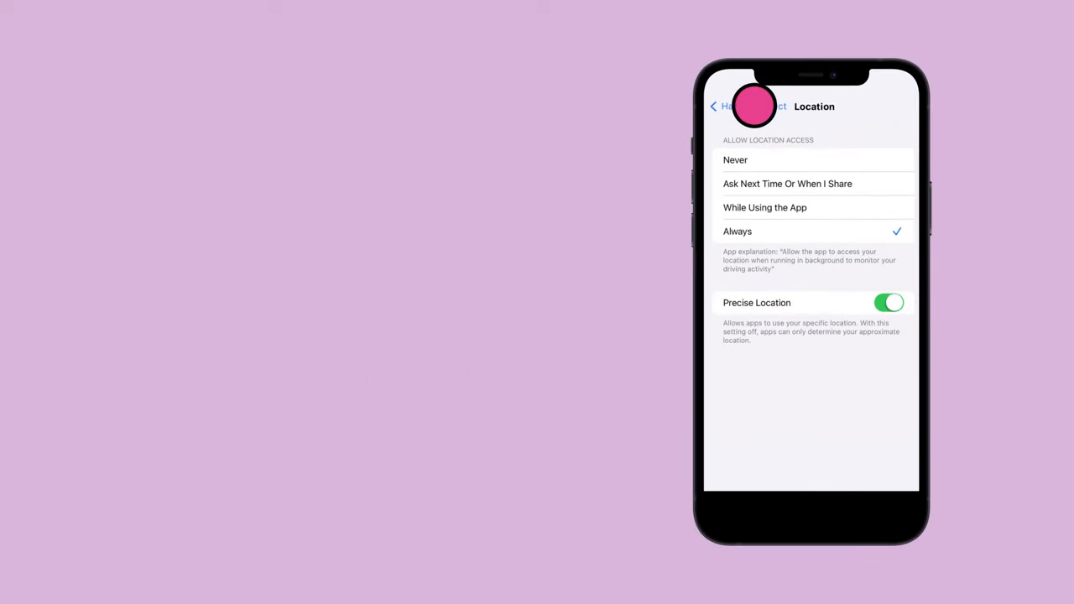
left_click(723, 107)
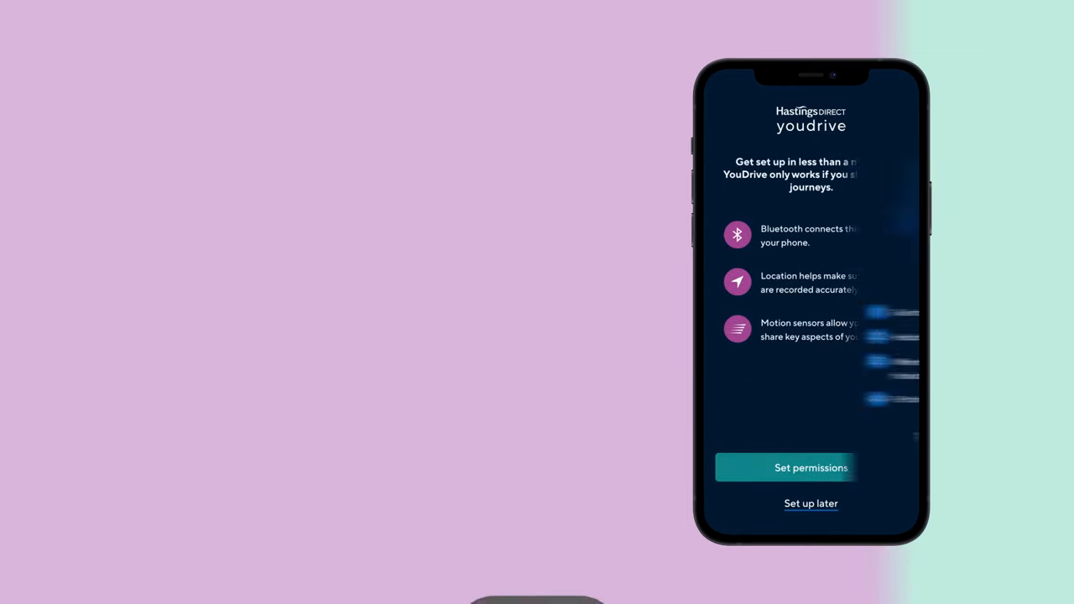
Complete the tab pairing steps and finish to reach the Your driving dashboard.
left_click(810, 467)
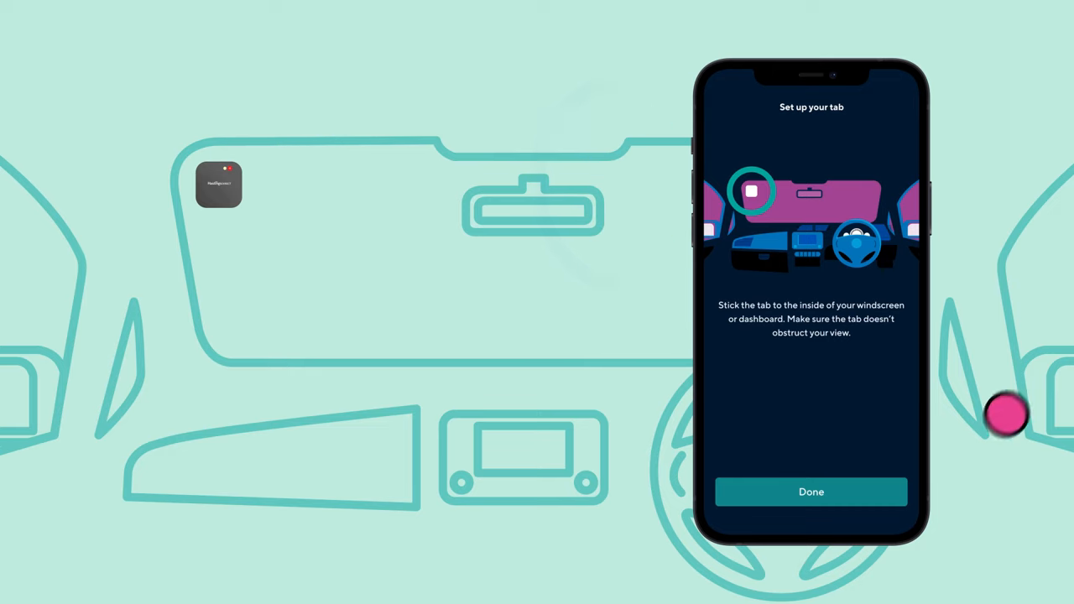
left_click(810, 492)
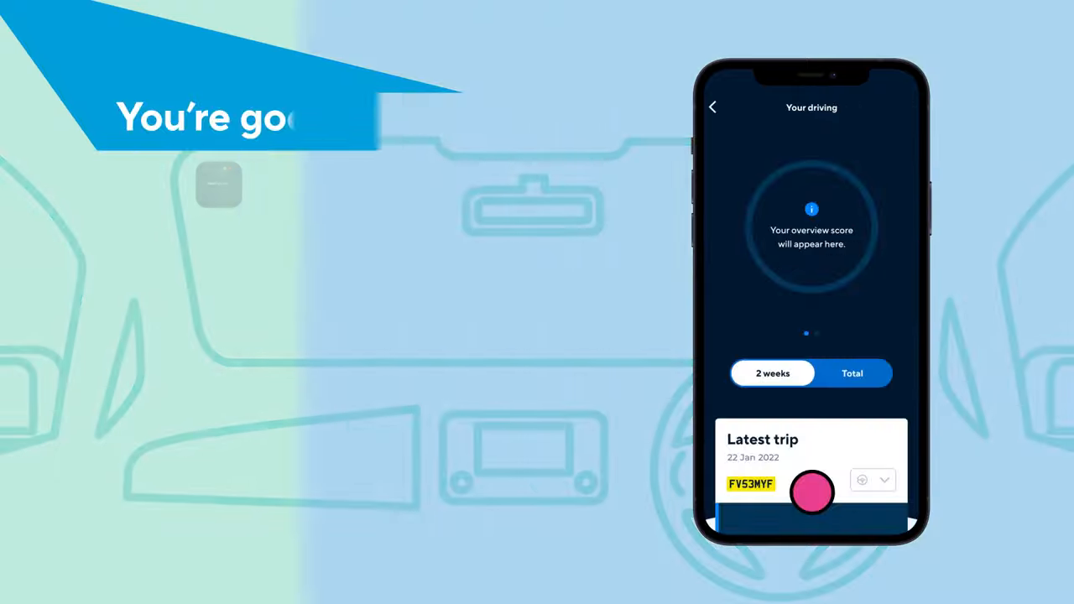